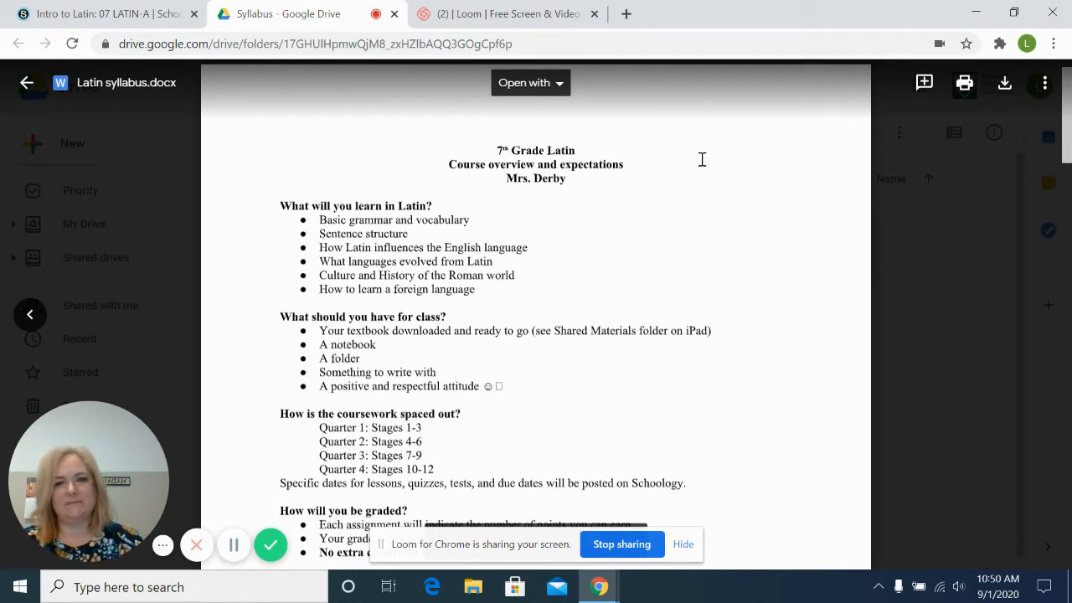
{"action": "mouse_move", "coordinate": [536, 150]}
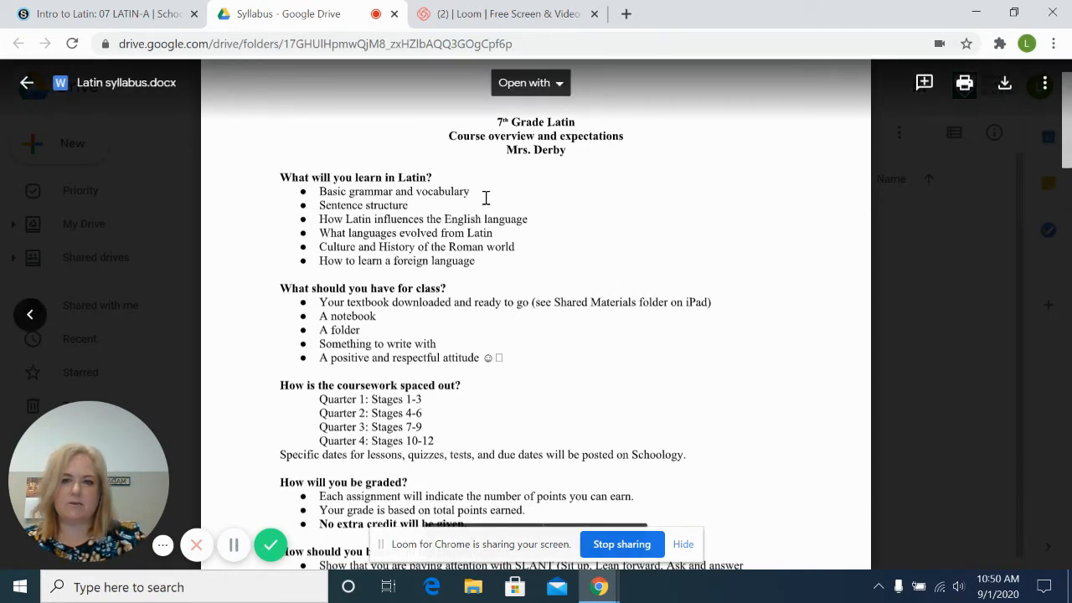
Scroll the syllabus, then scroll Intro to Latin: 07 LATIN-A Materials down to August 24–28
{"action": "left_click", "coordinate": [26, 82]}
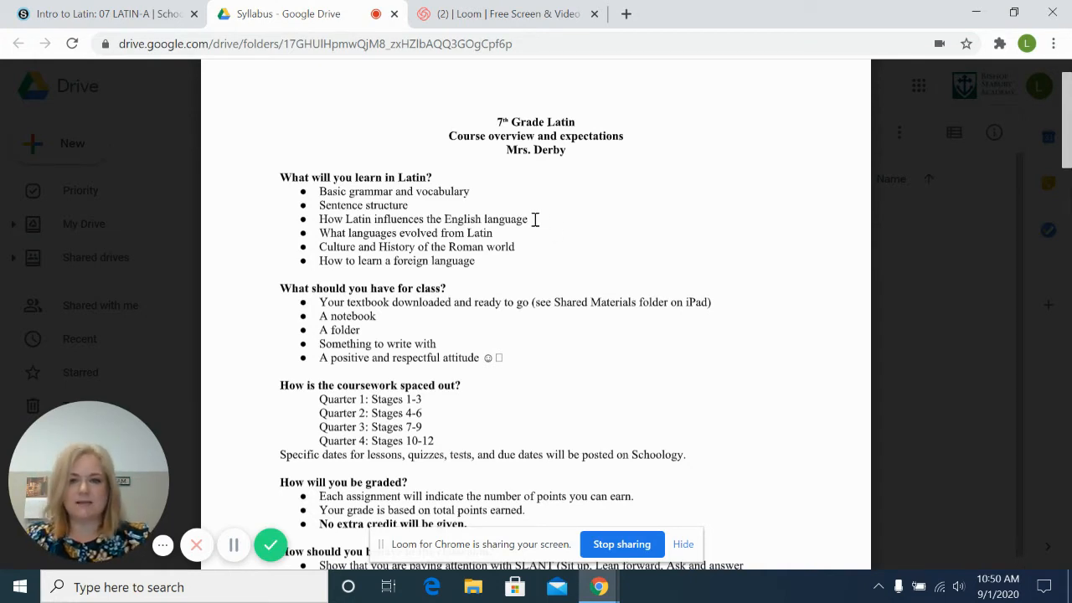
{"action": "mouse_move", "coordinate": [532, 257]}
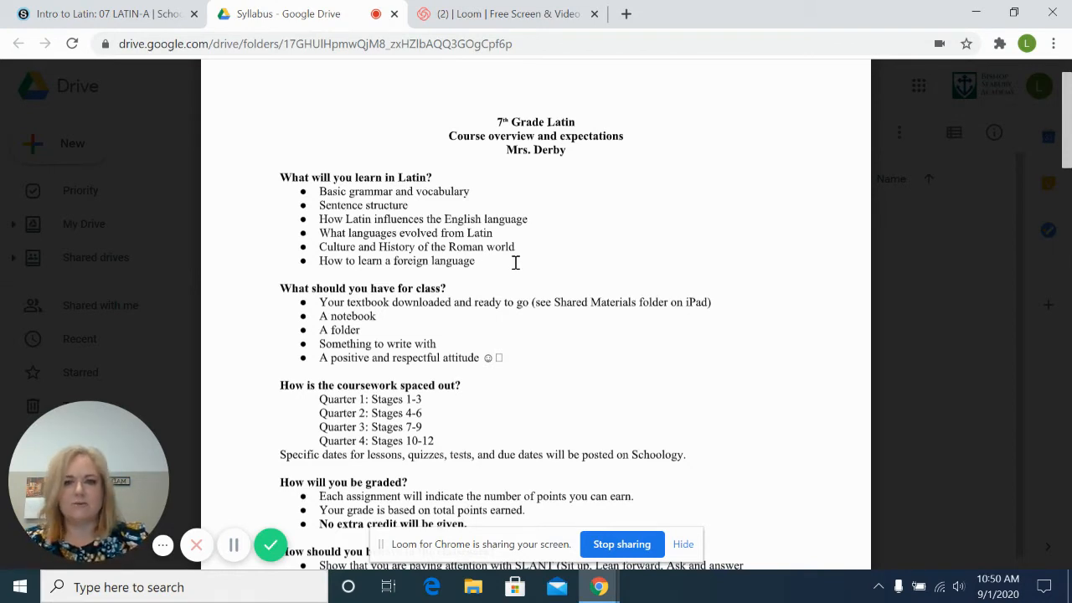
{"action": "scroll", "scroll_direction": "down", "scroll_amount": 3}
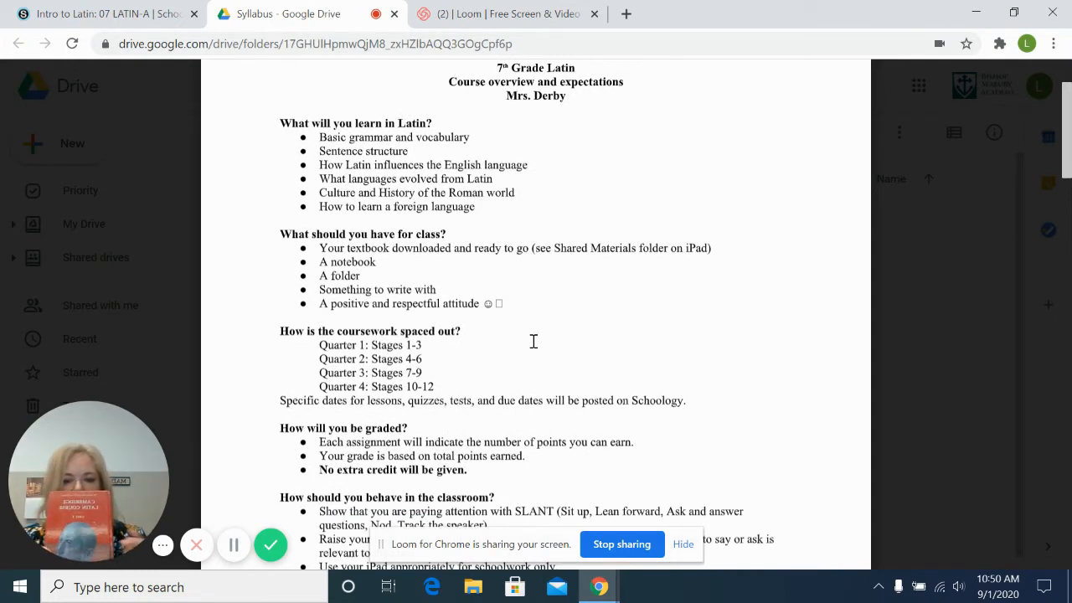
{"action": "mouse_move", "coordinate": [413, 251]}
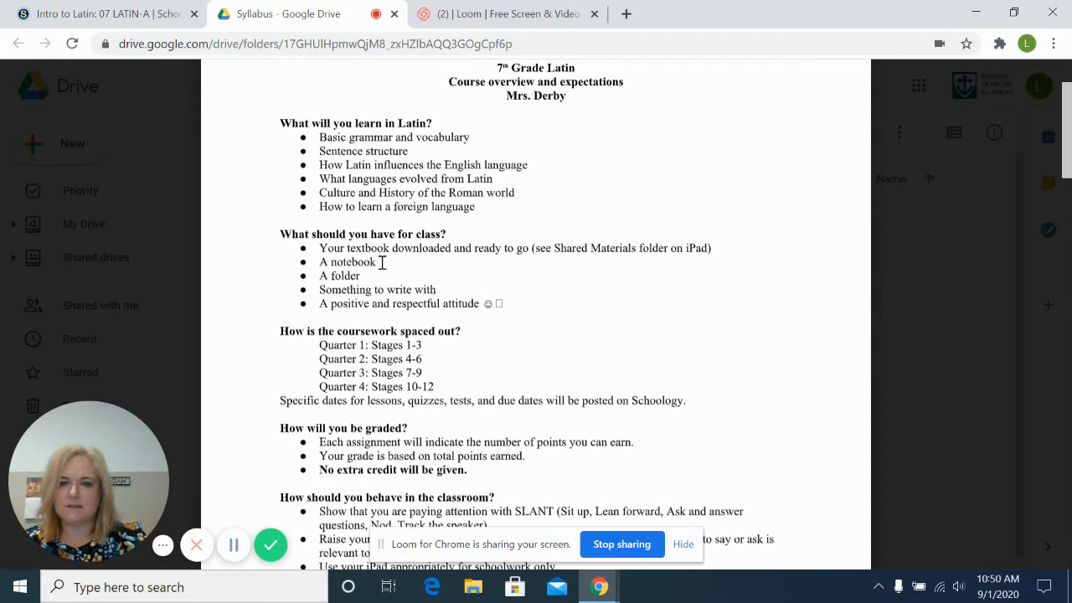
{"action": "mouse_move", "coordinate": [454, 282]}
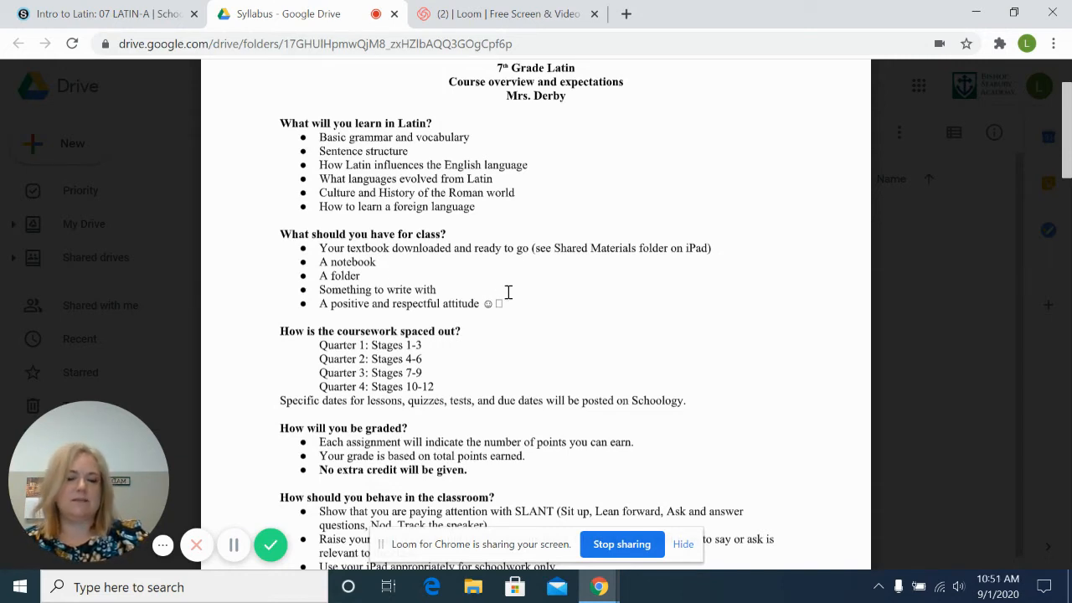
{"action": "scroll", "scroll_direction": "down", "scroll_amount": 3}
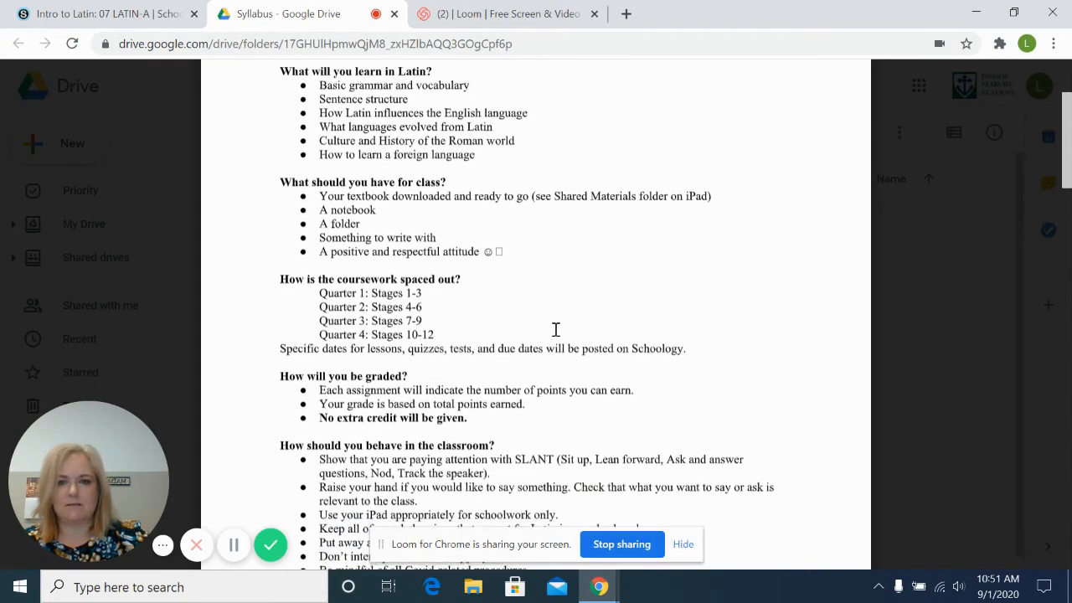
{"action": "scroll", "scroll_direction": "down", "scroll_amount": 3}
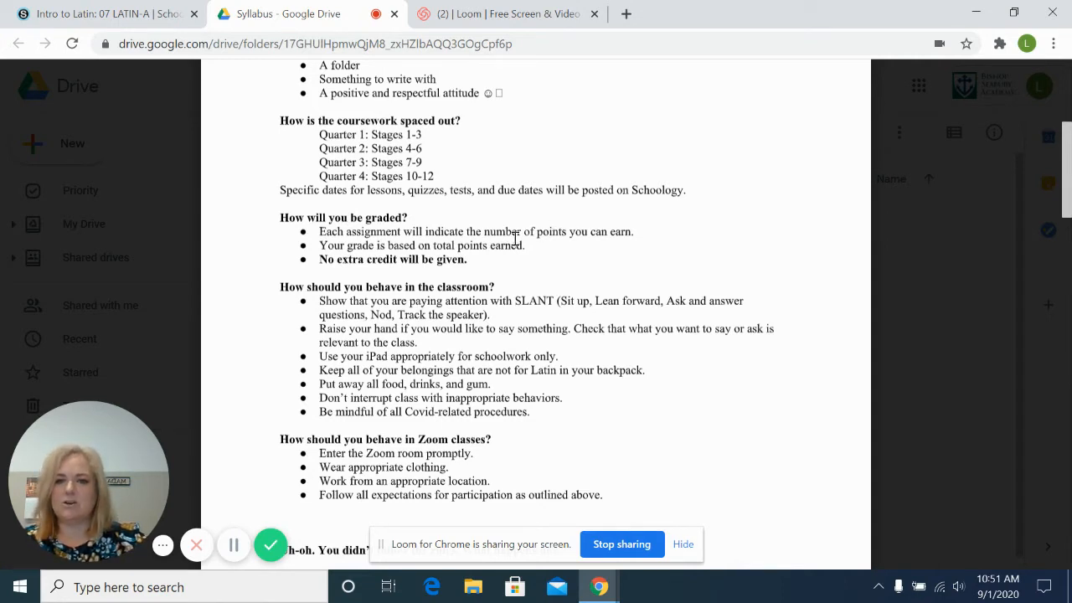
{"action": "mouse_move", "coordinate": [550, 255]}
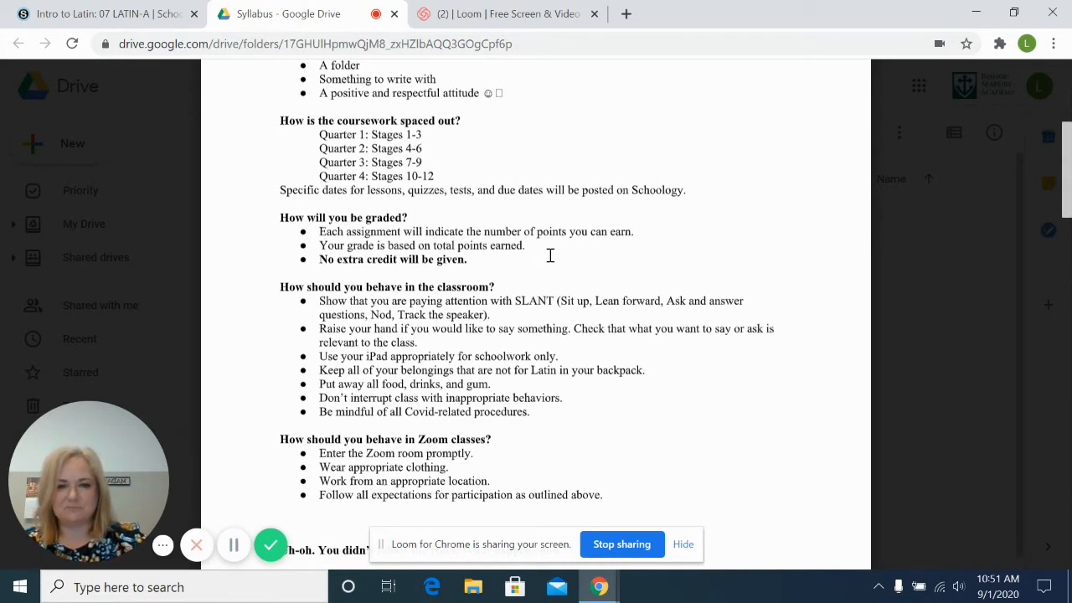
{"action": "scroll", "scroll_direction": "down", "scroll_amount": 3}
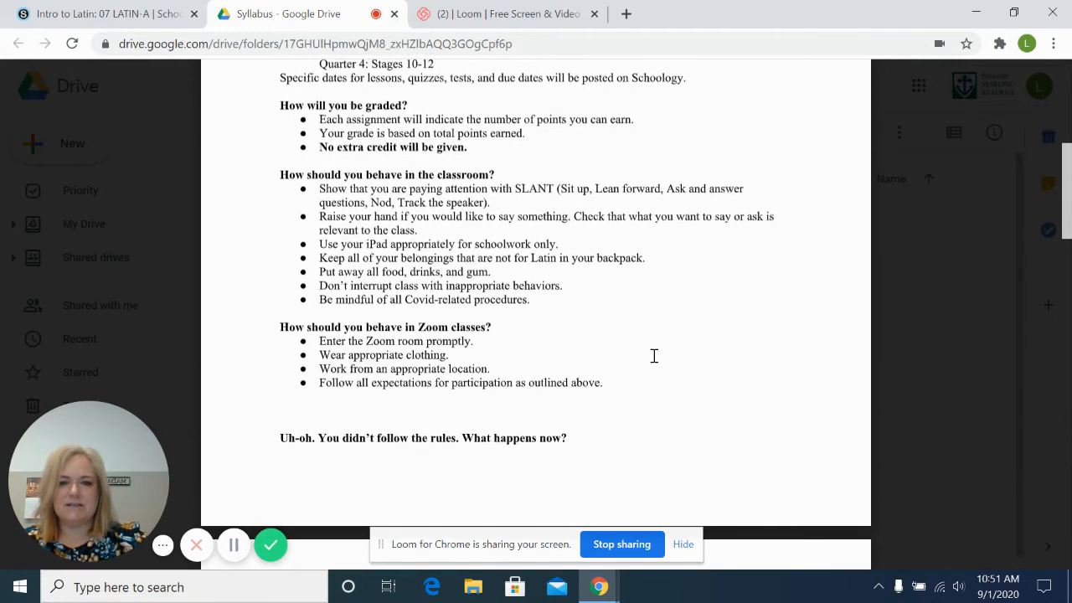
{"action": "scroll", "scroll_direction": "down", "scroll_amount": 3}
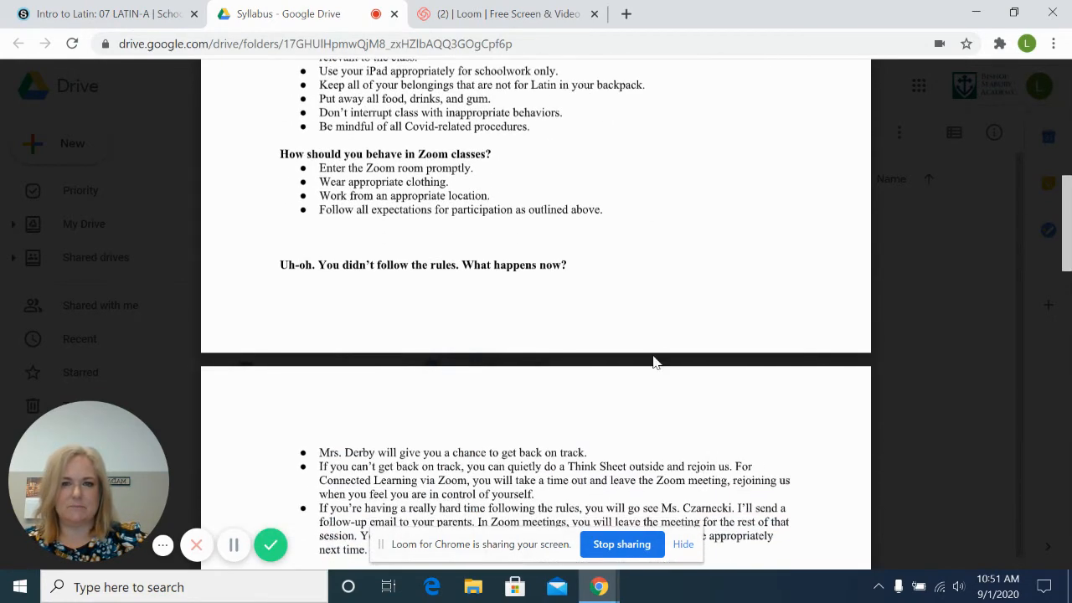
{"action": "scroll", "scroll_direction": "down", "scroll_amount": 3}
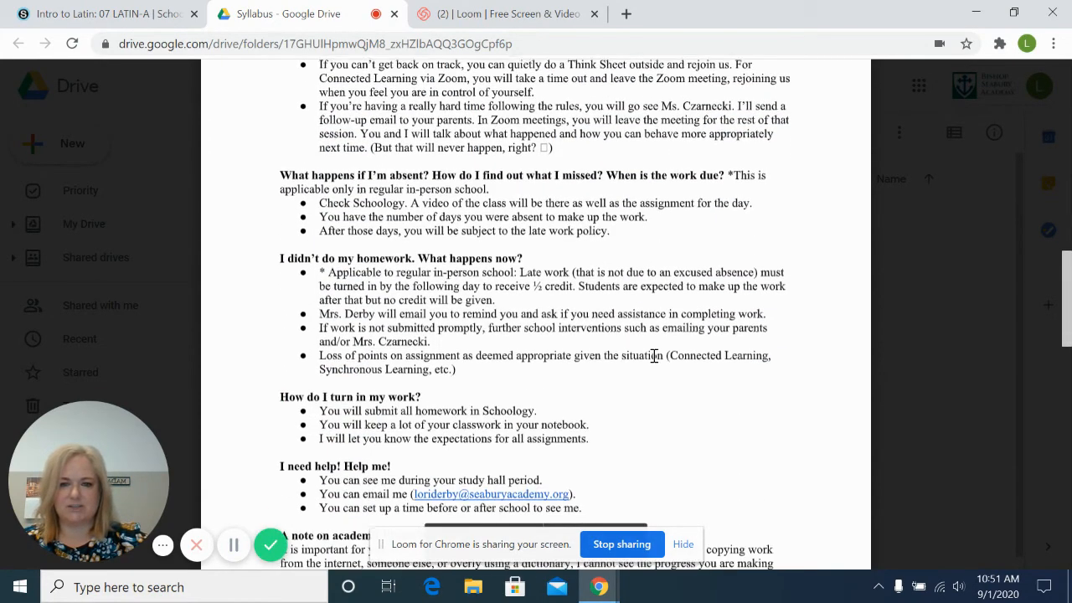
{"action": "scroll", "scroll_direction": "down", "scroll_amount": 3}
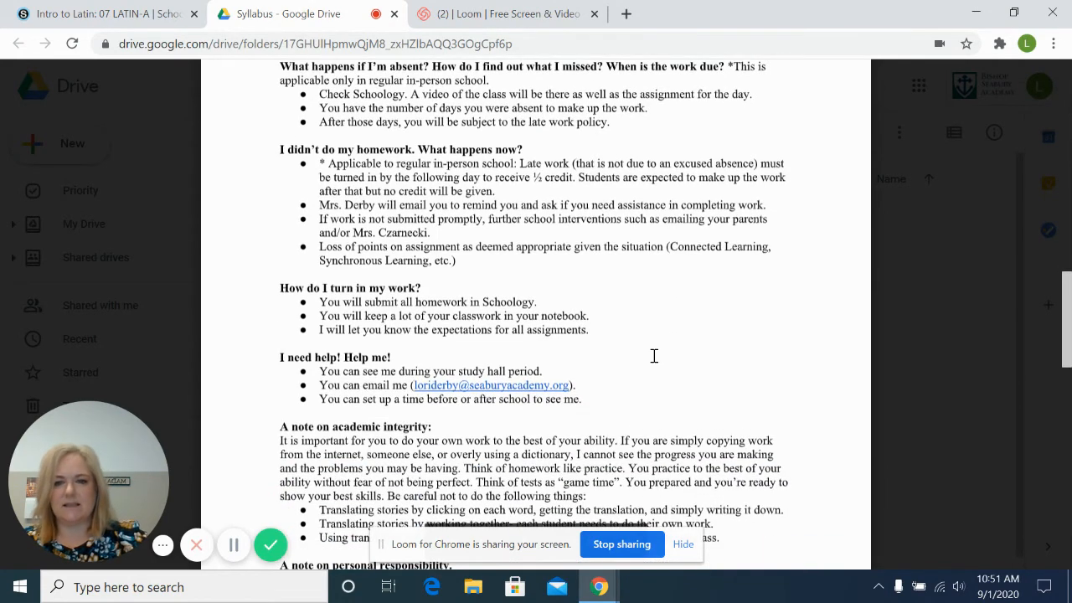
{"action": "mouse_move", "coordinate": [377, 361]}
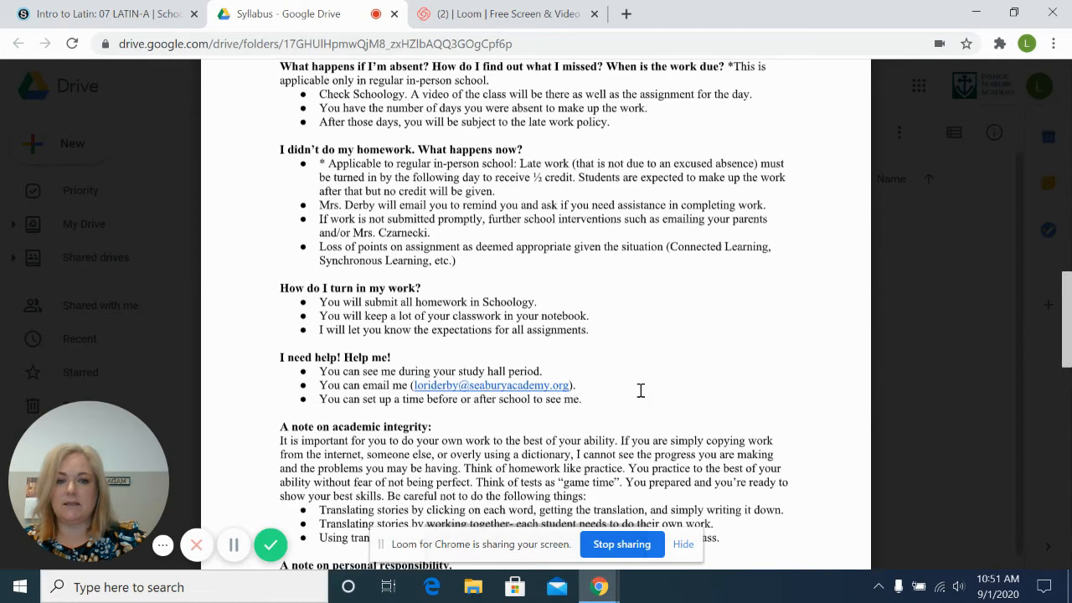
{"action": "scroll", "scroll_direction": "down", "scroll_amount": 3}
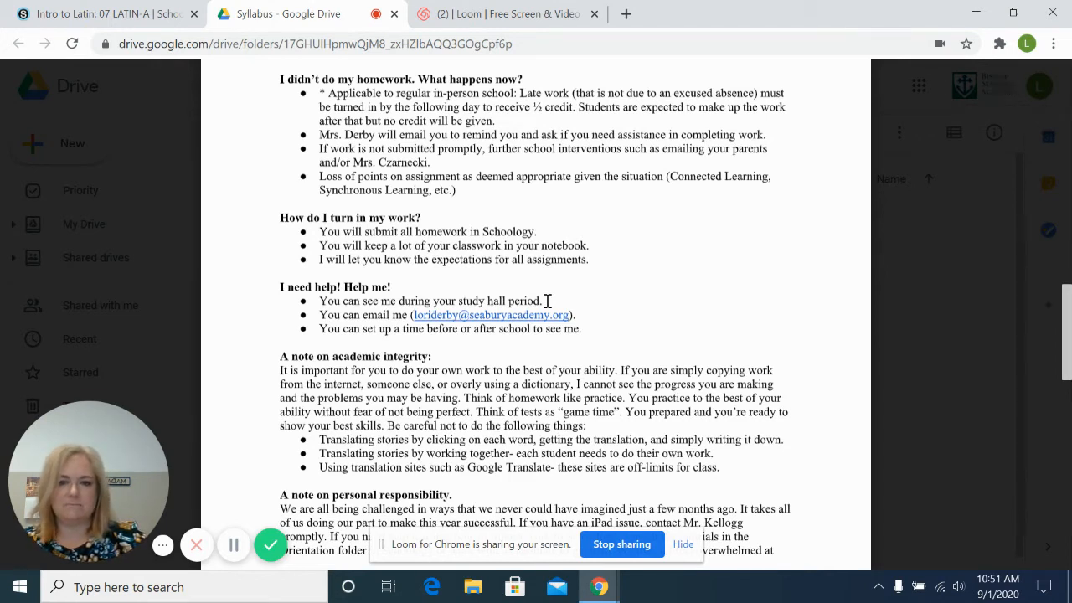
{"action": "mouse_move", "coordinate": [587, 335]}
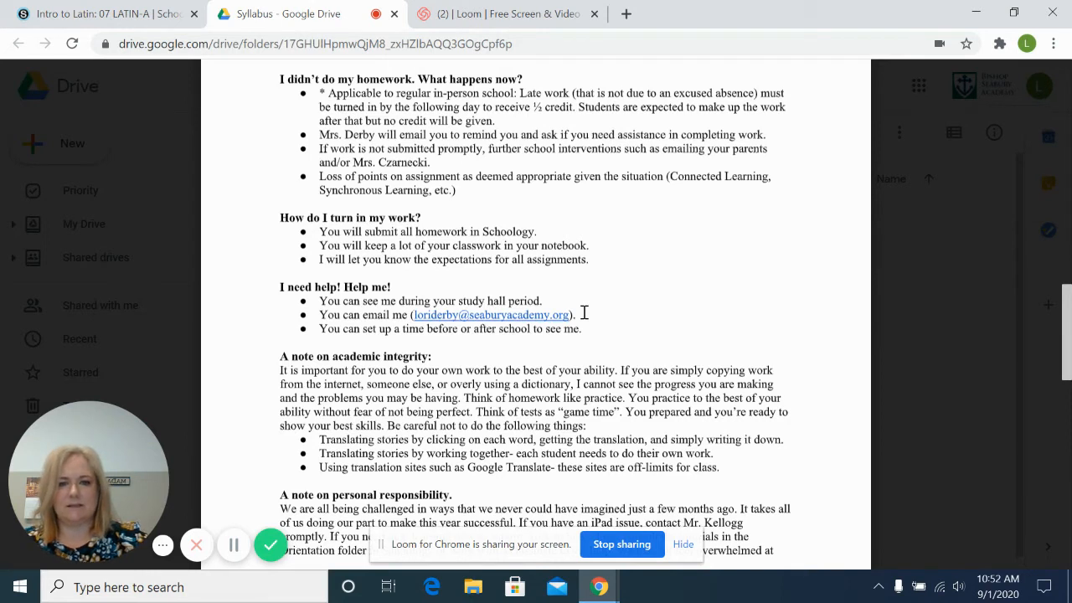
{"action": "mouse_move", "coordinate": [609, 298]}
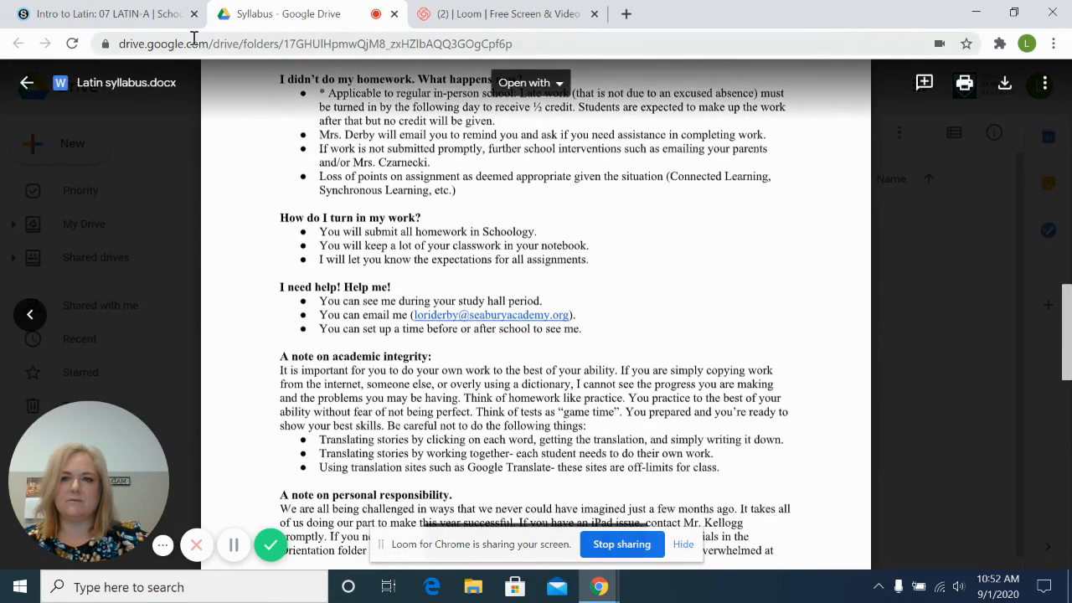
{"action": "left_click", "coordinate": [100, 14]}
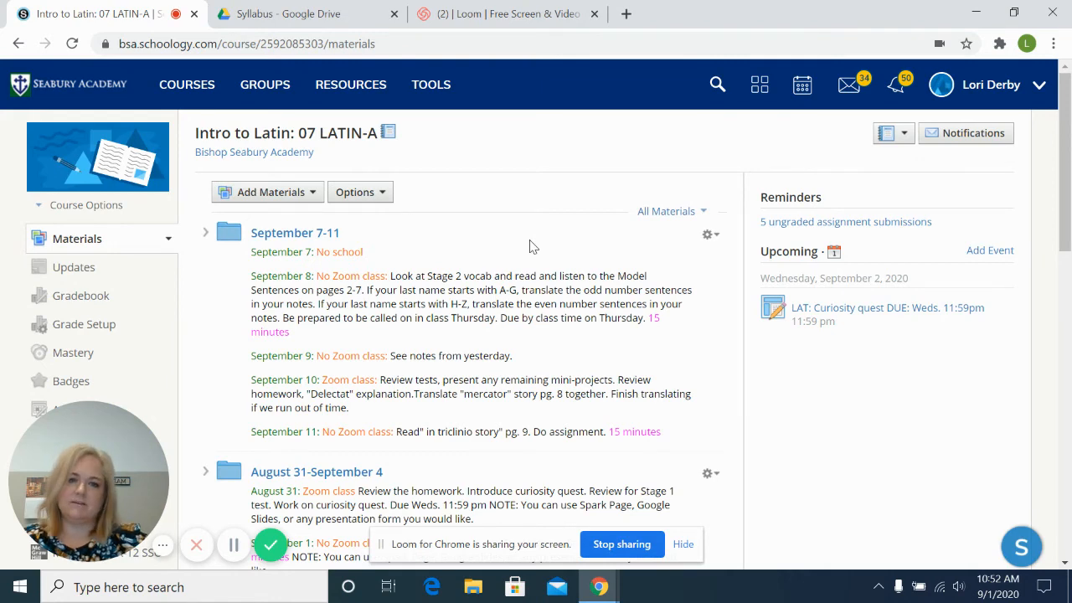
{"action": "mouse_move", "coordinate": [533, 276]}
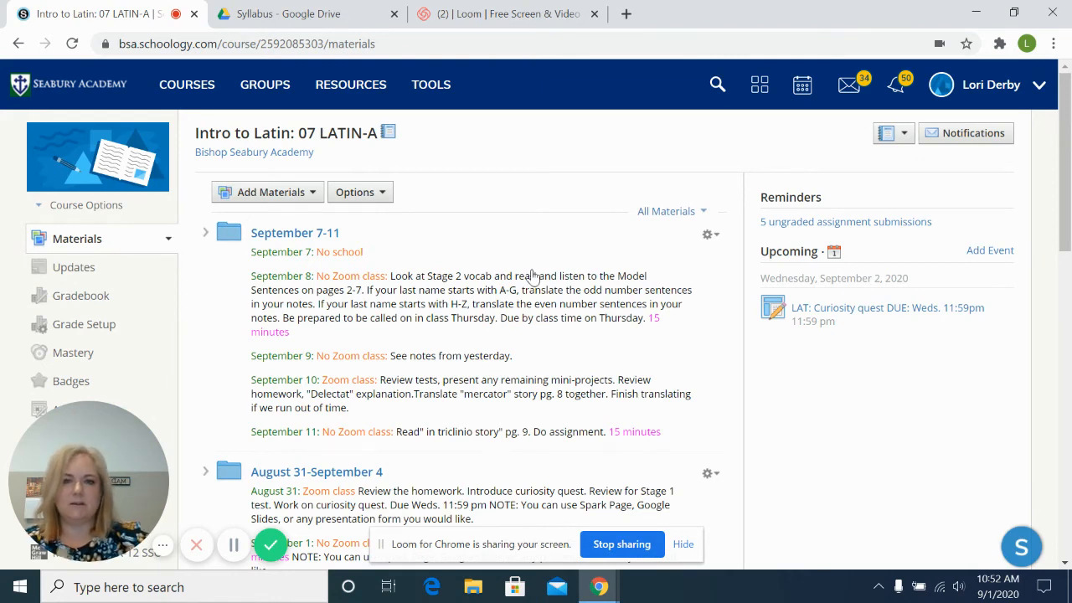
{"action": "scroll", "scroll_direction": "down", "scroll_amount": 3}
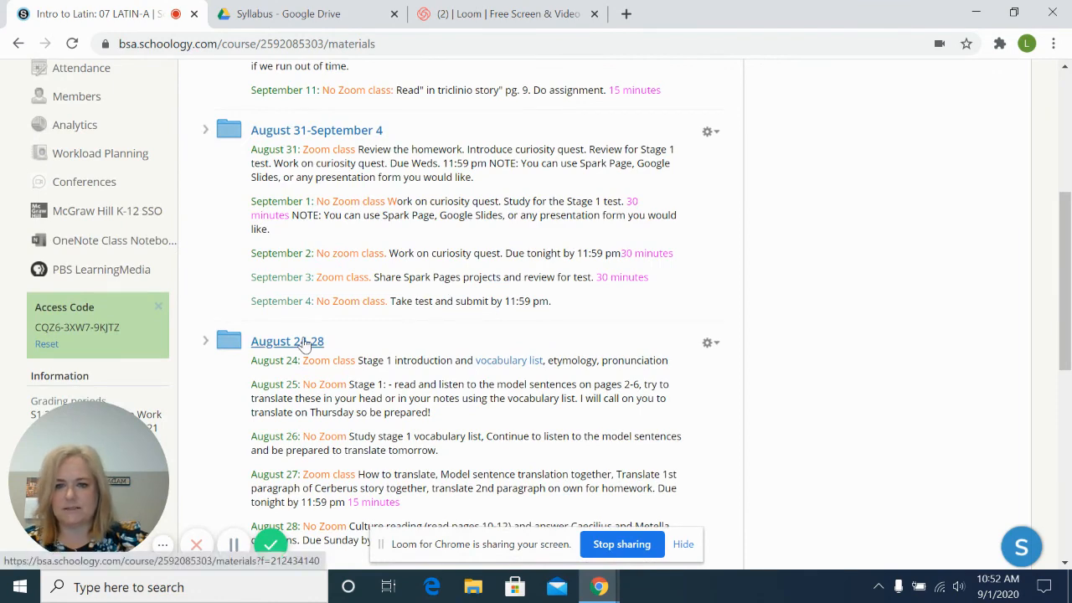
Open the August 24–28 weekly folder to see the Cerberus translation and Culture reading due dates
{"action": "left_click", "coordinate": [286, 341]}
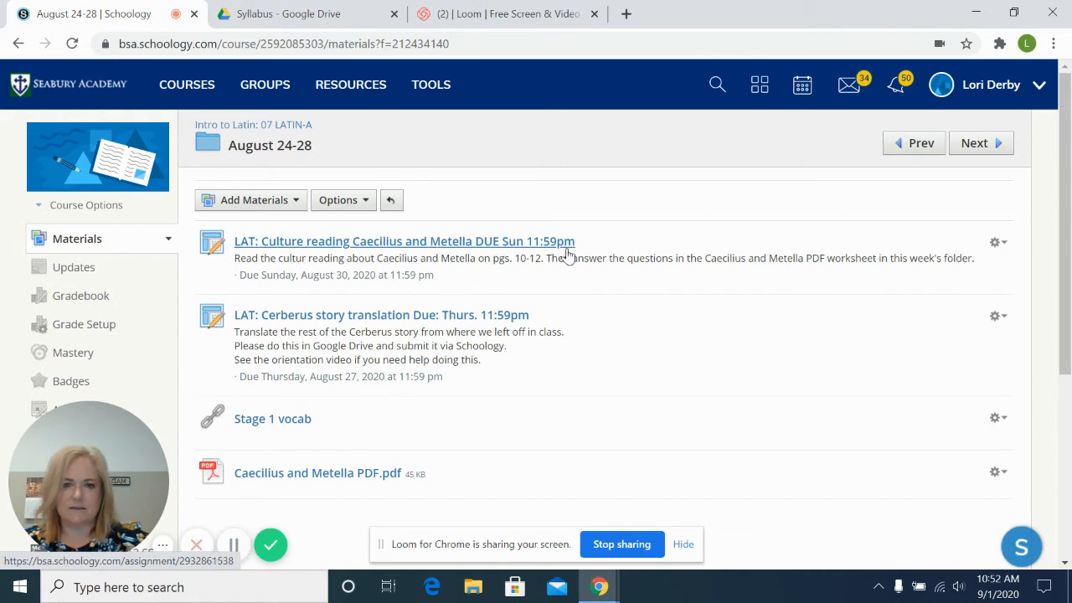
{"action": "mouse_move", "coordinate": [586, 305]}
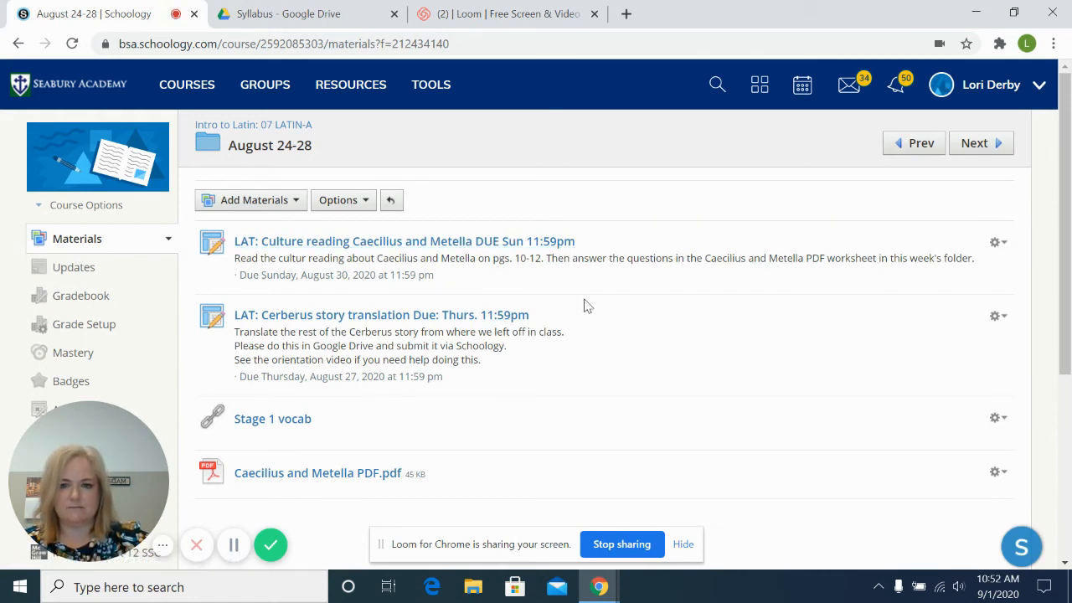
{"action": "mouse_move", "coordinate": [302, 463]}
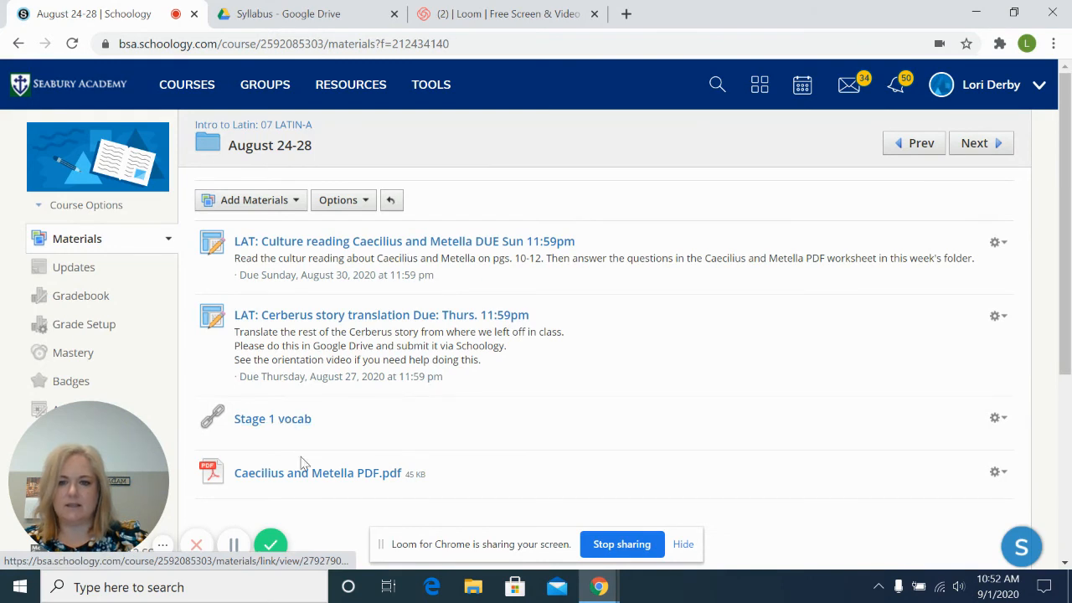
{"action": "mouse_move", "coordinate": [636, 312]}
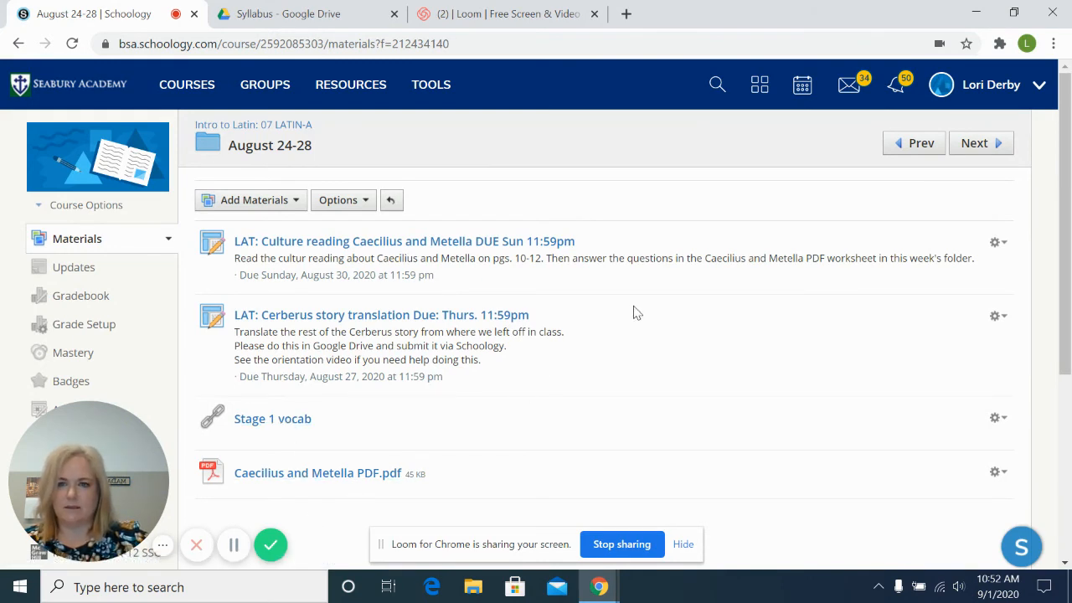
{"action": "mouse_move", "coordinate": [335, 170]}
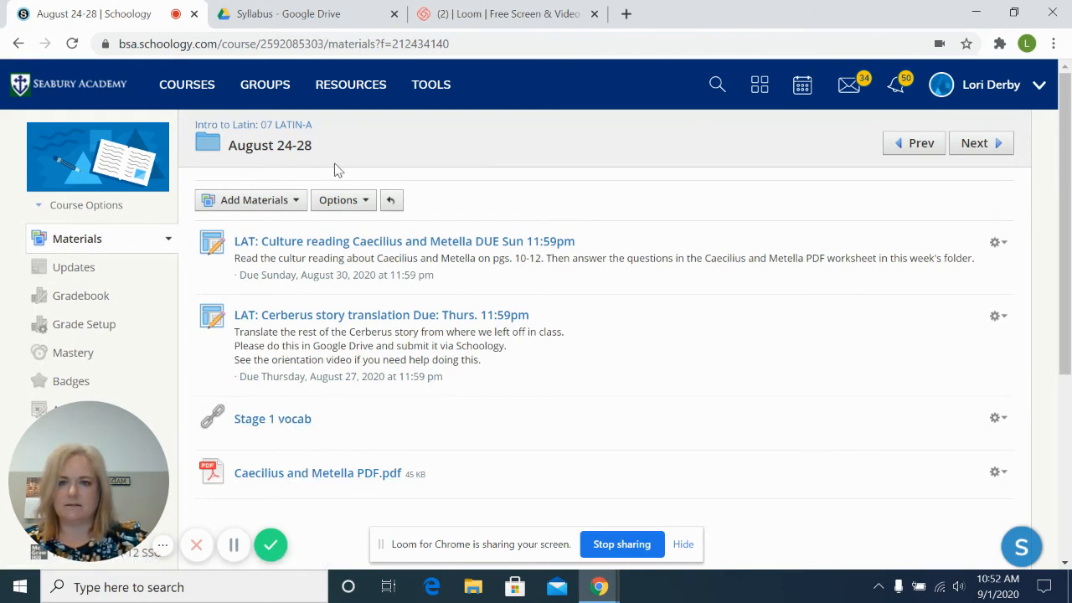